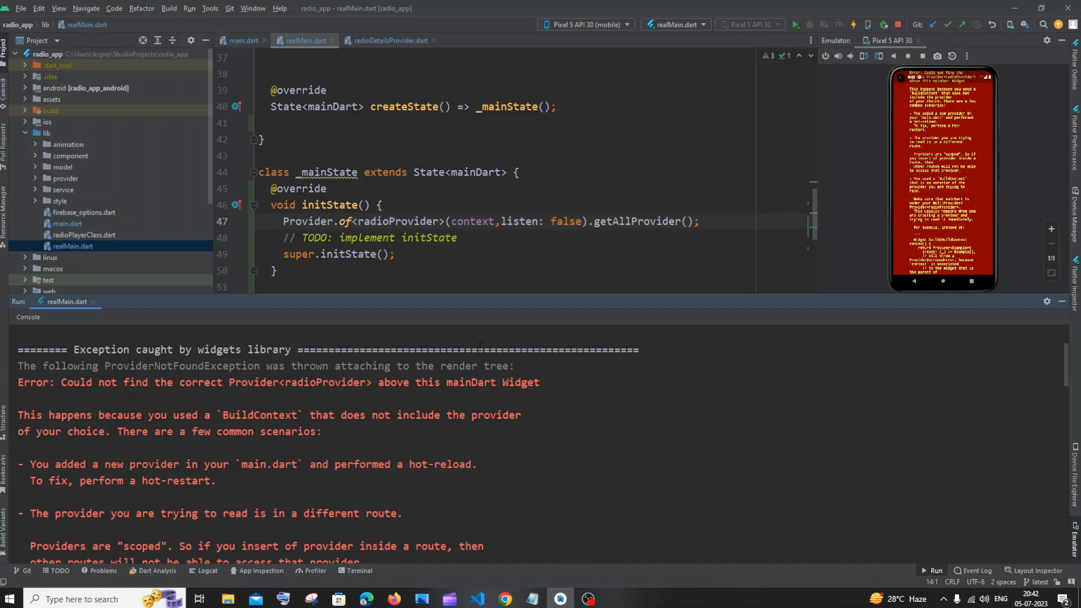
Step: Delete the Provider.of getAllProvider line from _mainState.initState and jump to MyApp in main.dart
scroll(down, 3)
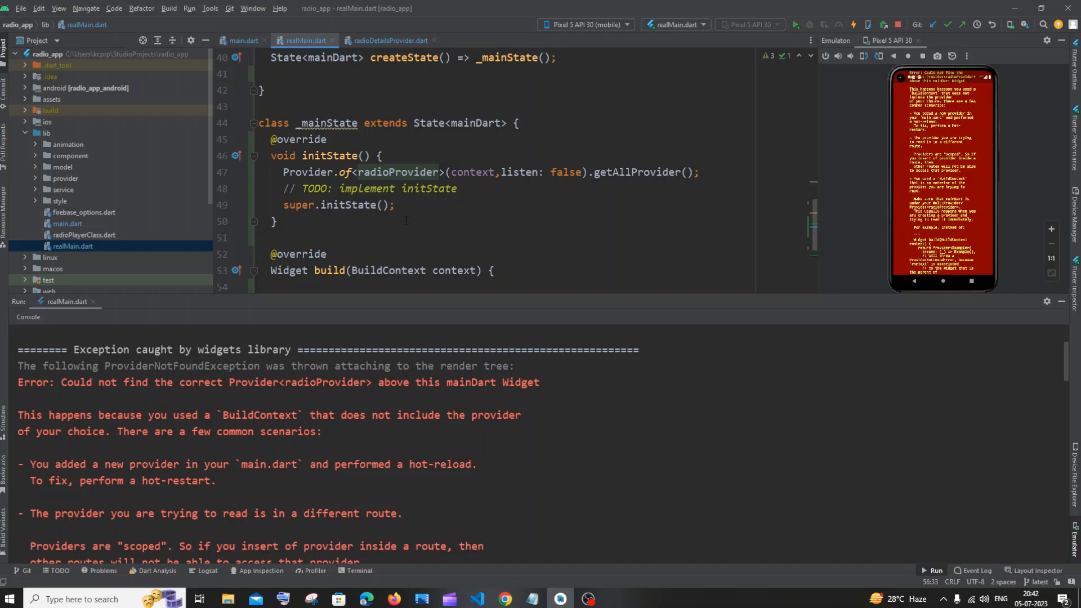
drag(439, 172, 699, 172)
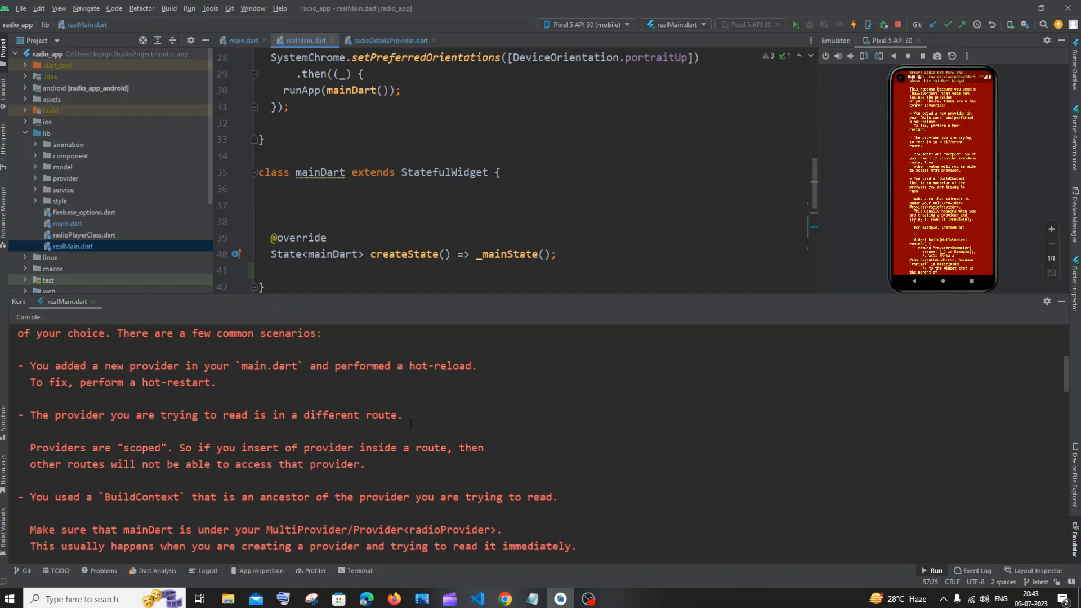
scroll(down, 3)
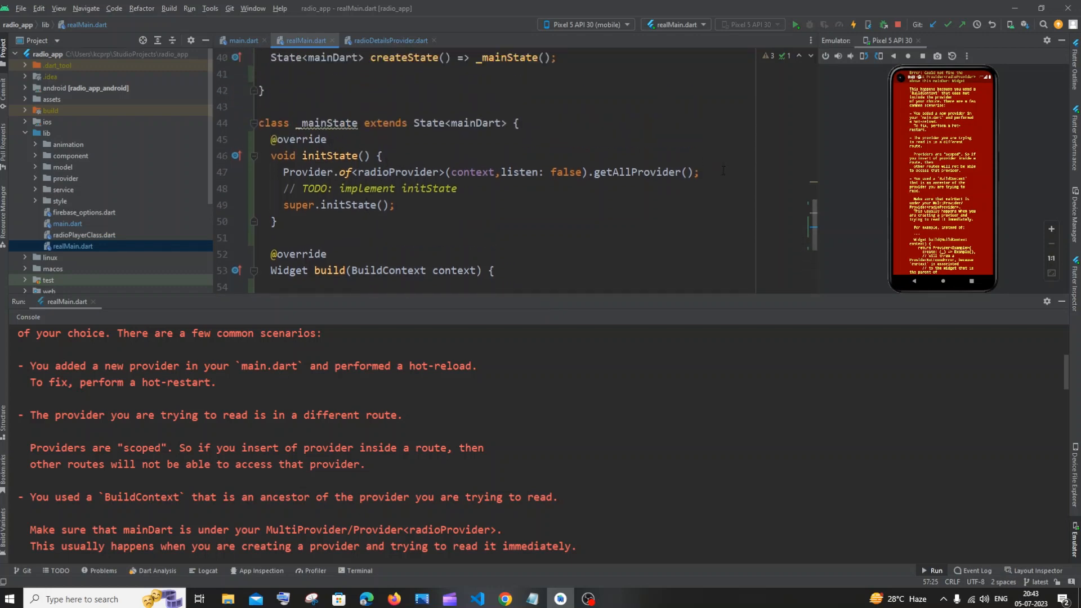
triple_click(482, 172)
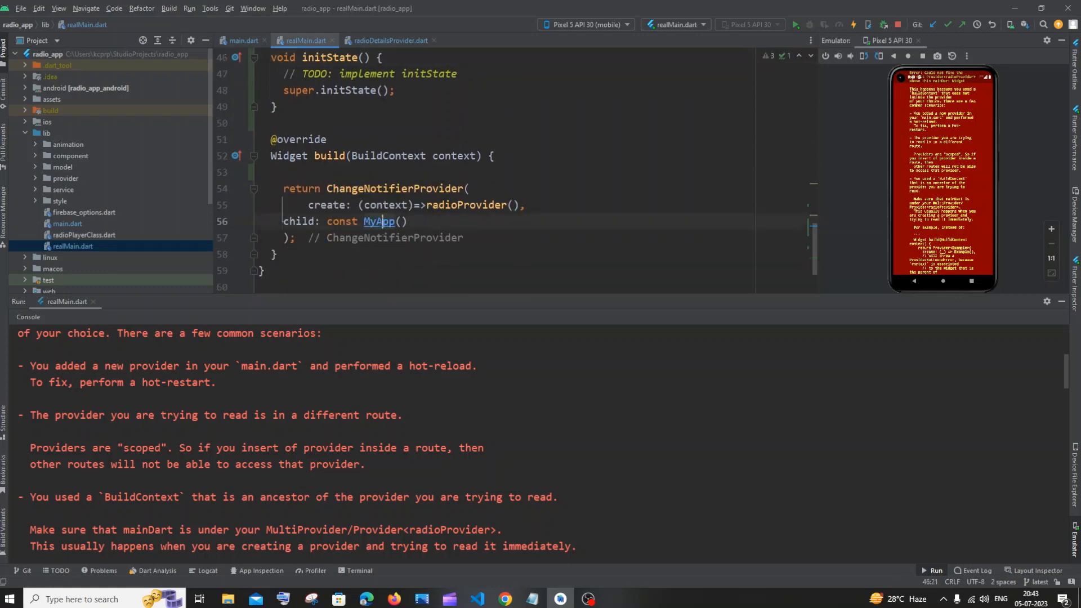
click(243, 40)
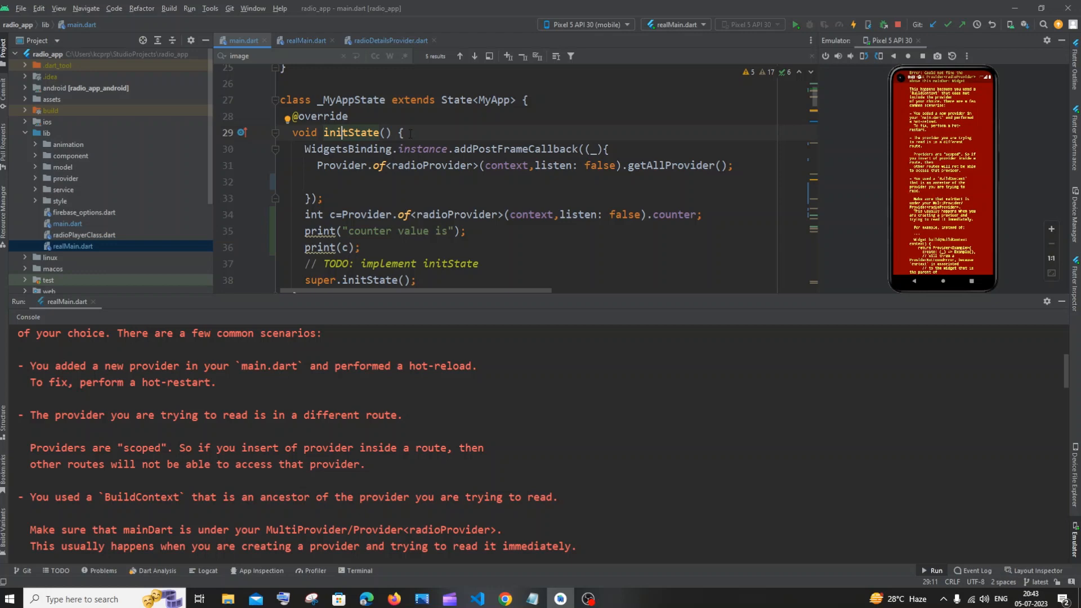
Step: Inspect _MyAppState's post-frame getAllProvider callback and imports, then return to realMain.dart
scroll(down, 3)
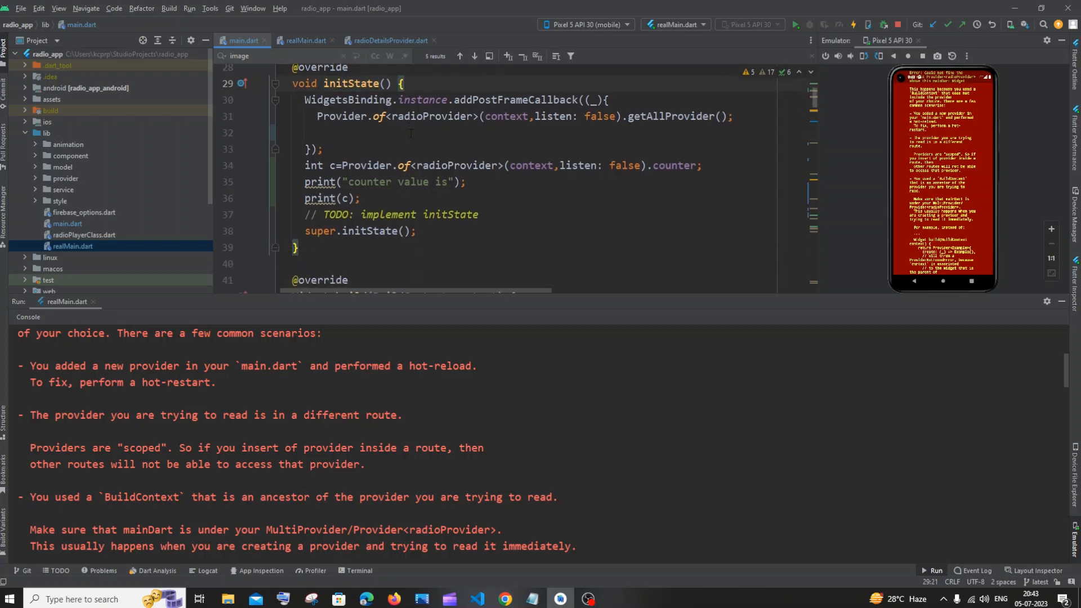
click(322, 100)
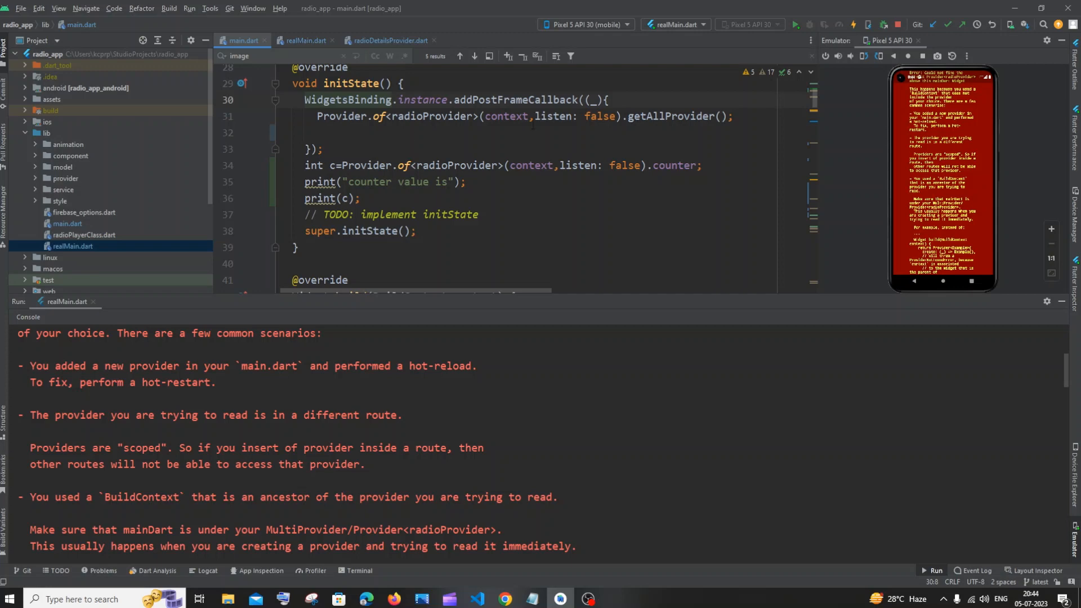
triple_click(517, 116)
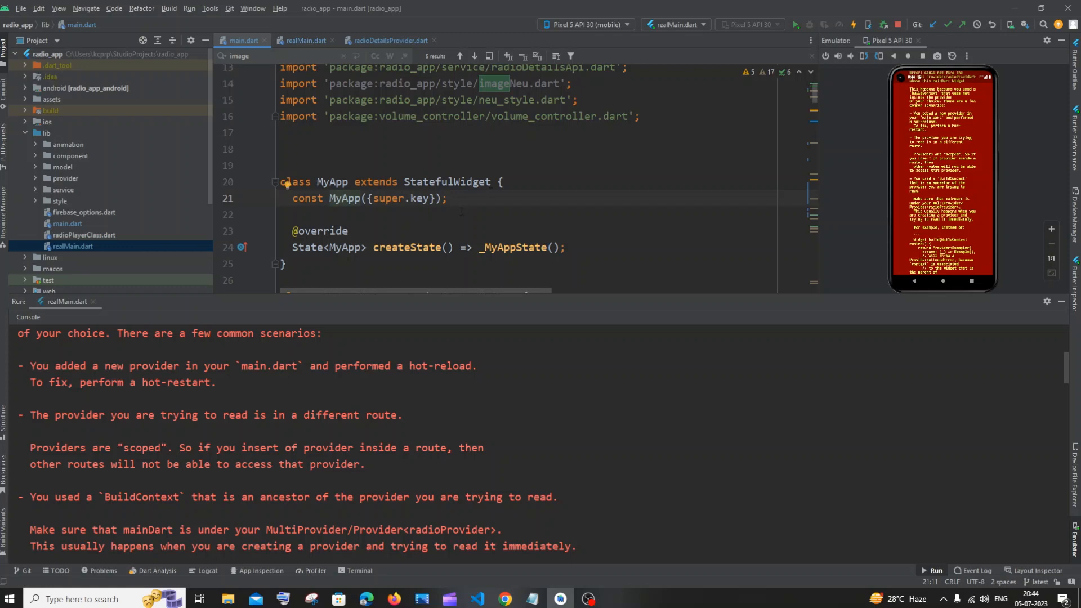
scroll(down, 3)
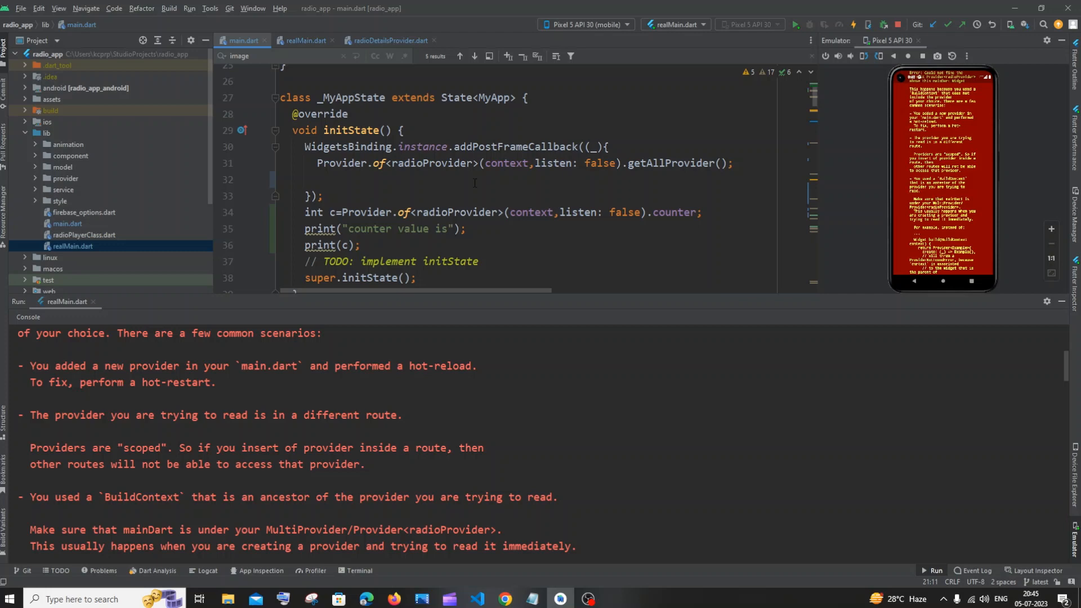
scroll(down, 3)
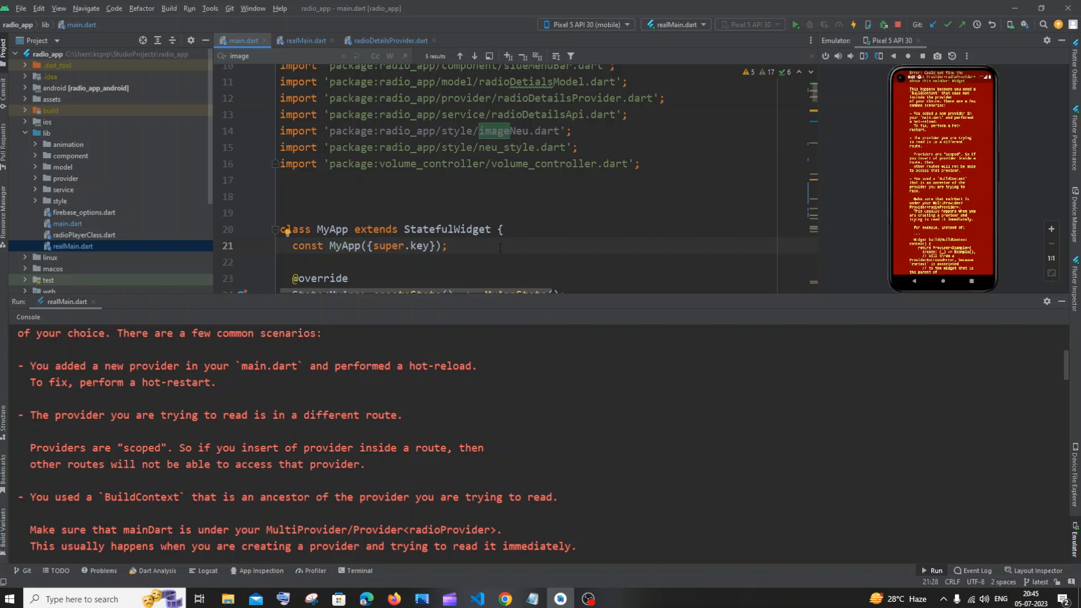
scroll(down, 3)
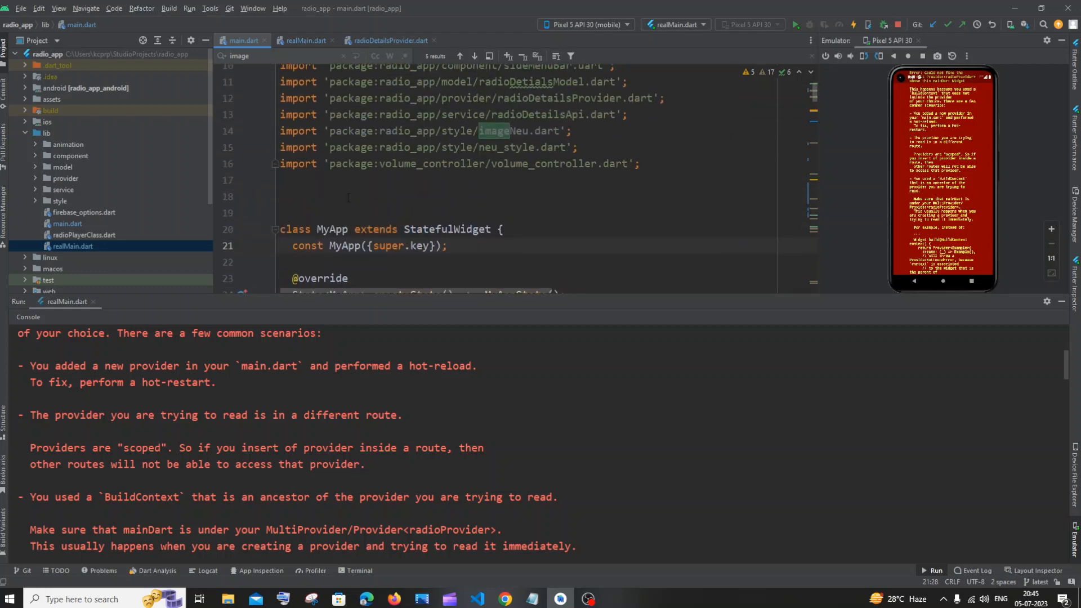
click(304, 40)
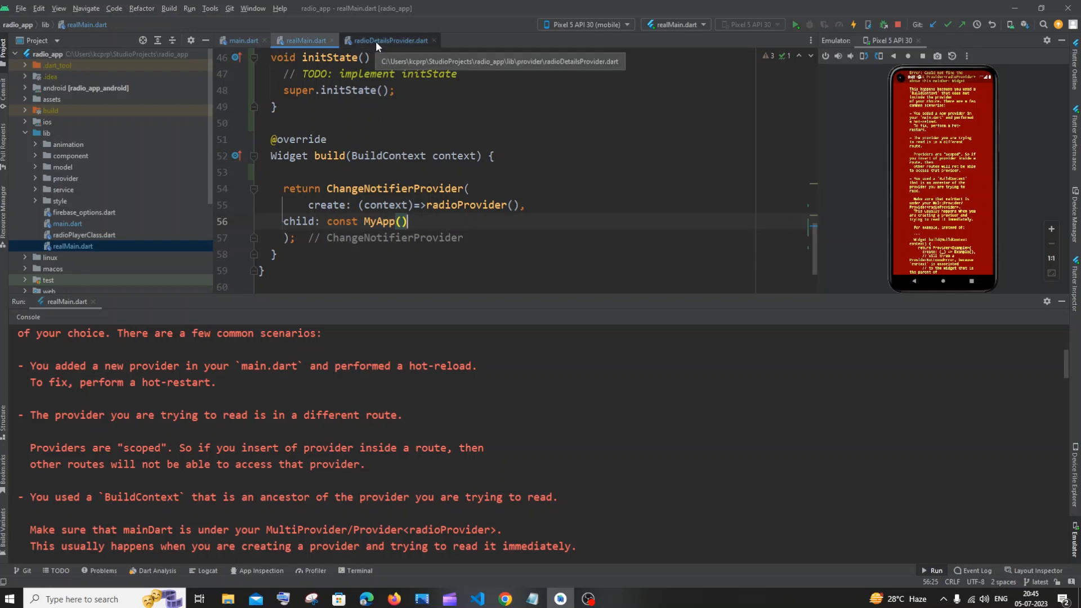
Step: Check radioDetailsProvider.dart's _counter field, return to main.dart, and hot-restart the radio app
click(242, 40)
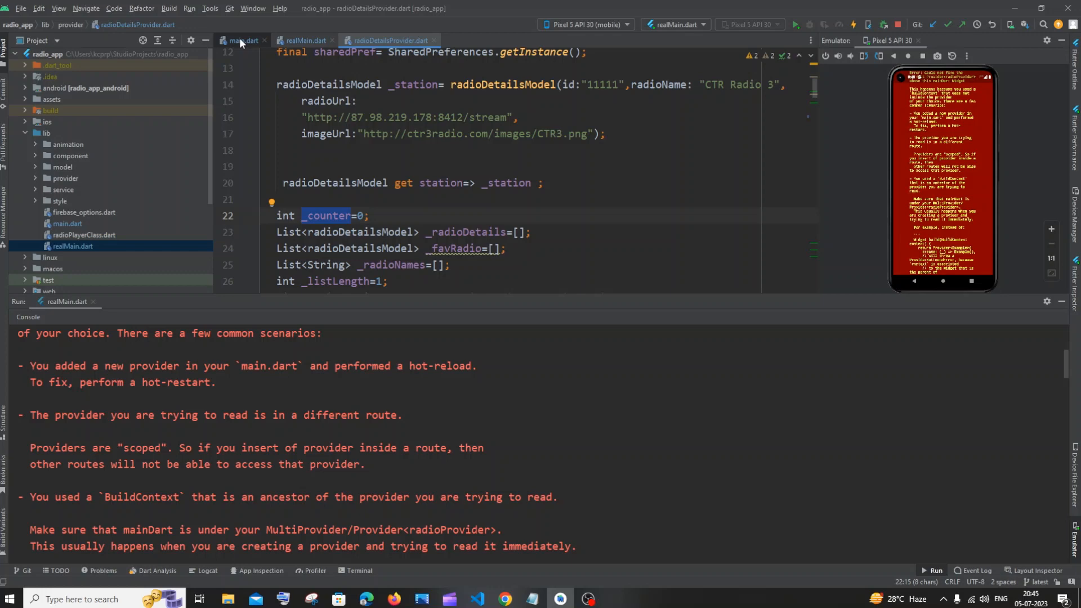
click(241, 40)
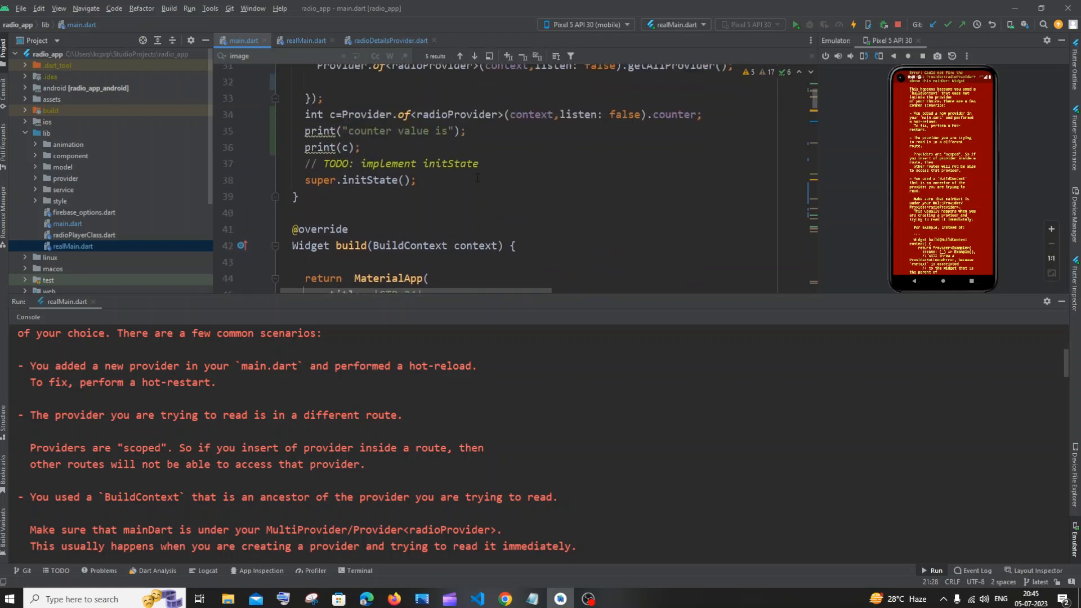
click(304, 40)
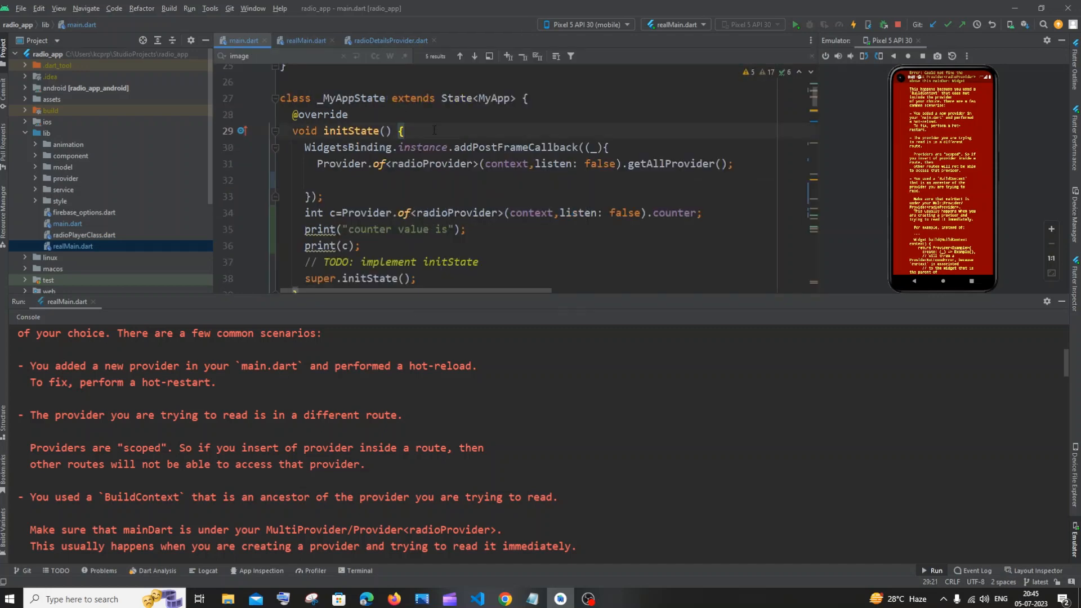
click(850, 24)
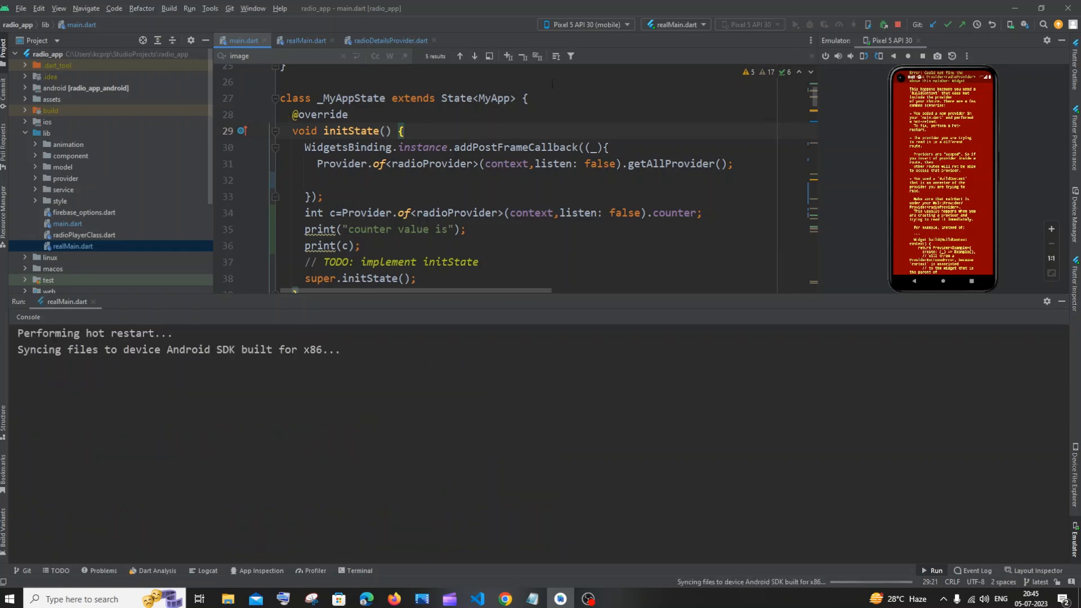